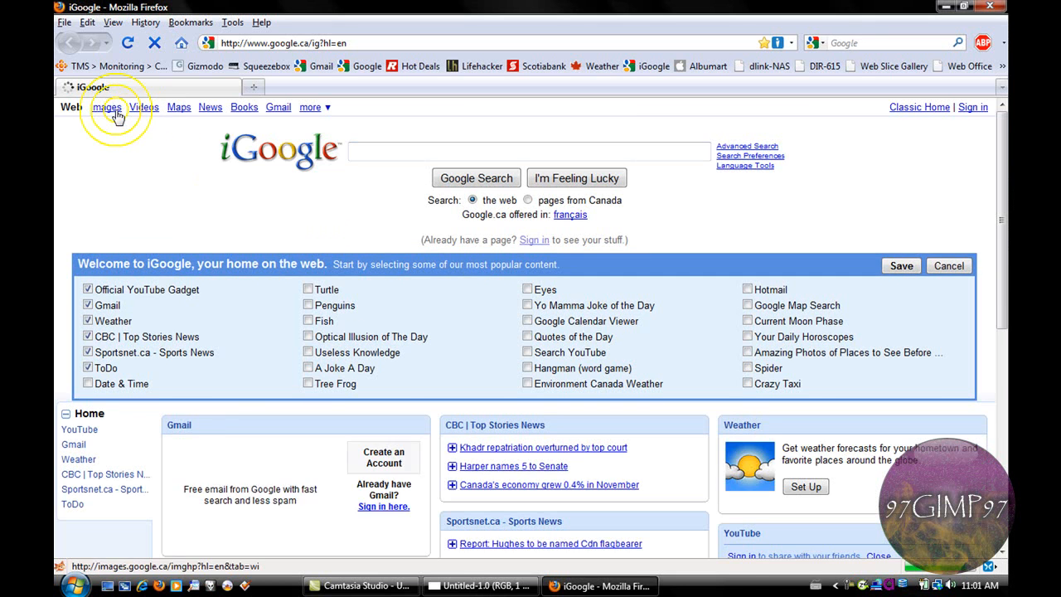
Search Google Images for 'john moyer', open the guitarist concert photo and copy it
{"action": "left_click", "coordinate": [107, 108]}
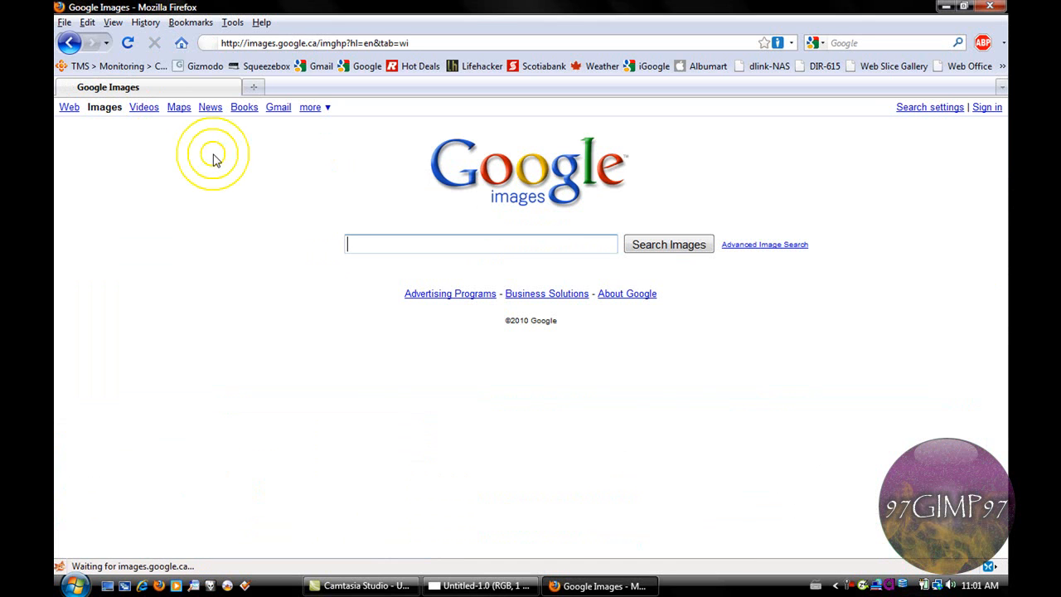
{"action": "type", "text": "john moyer"}
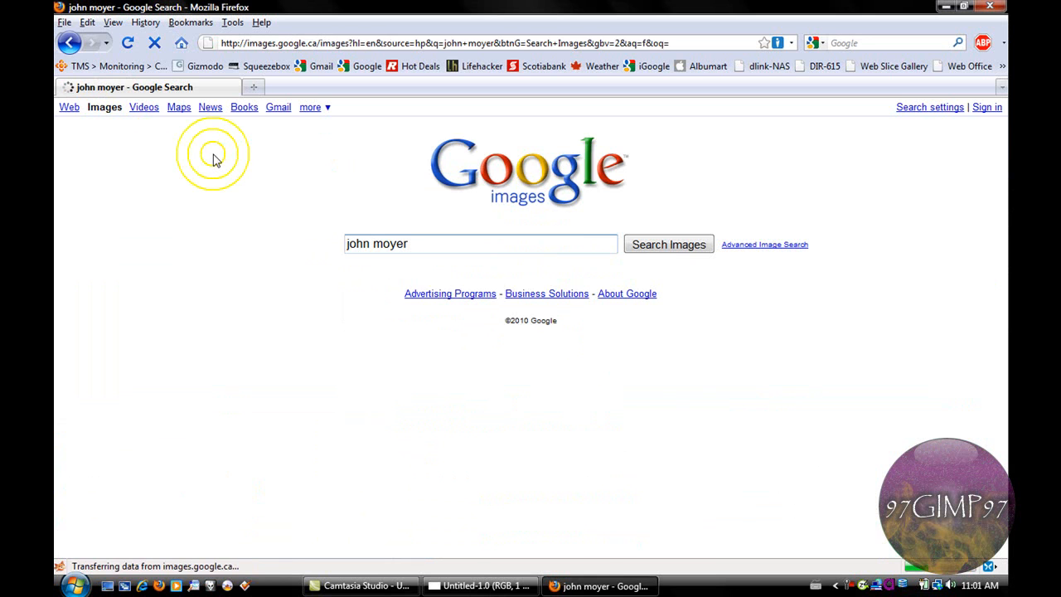
{"action": "left_click", "coordinate": [668, 243]}
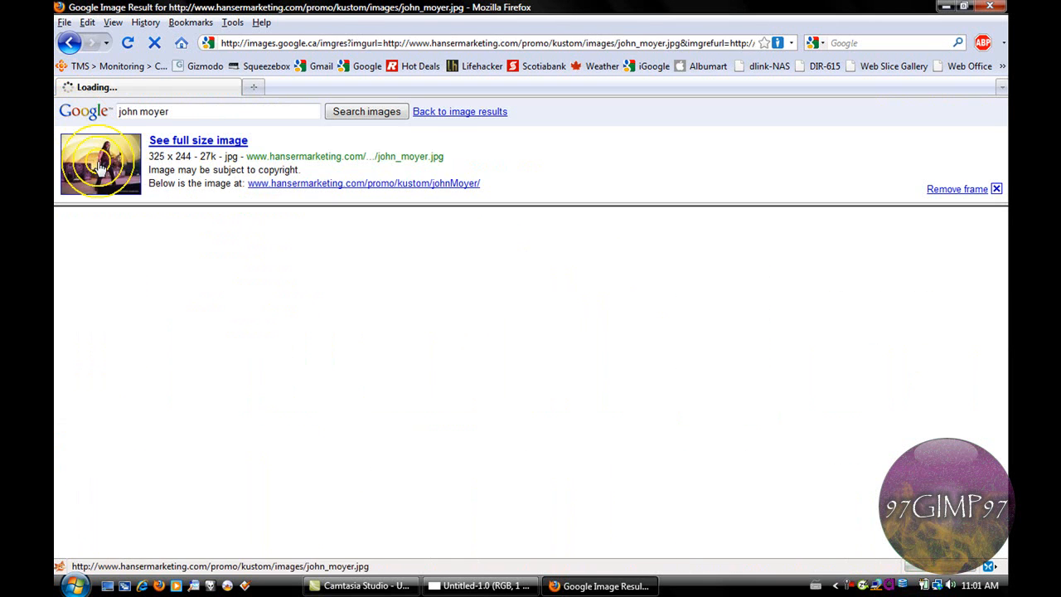
{"action": "right_click", "coordinate": [149, 190]}
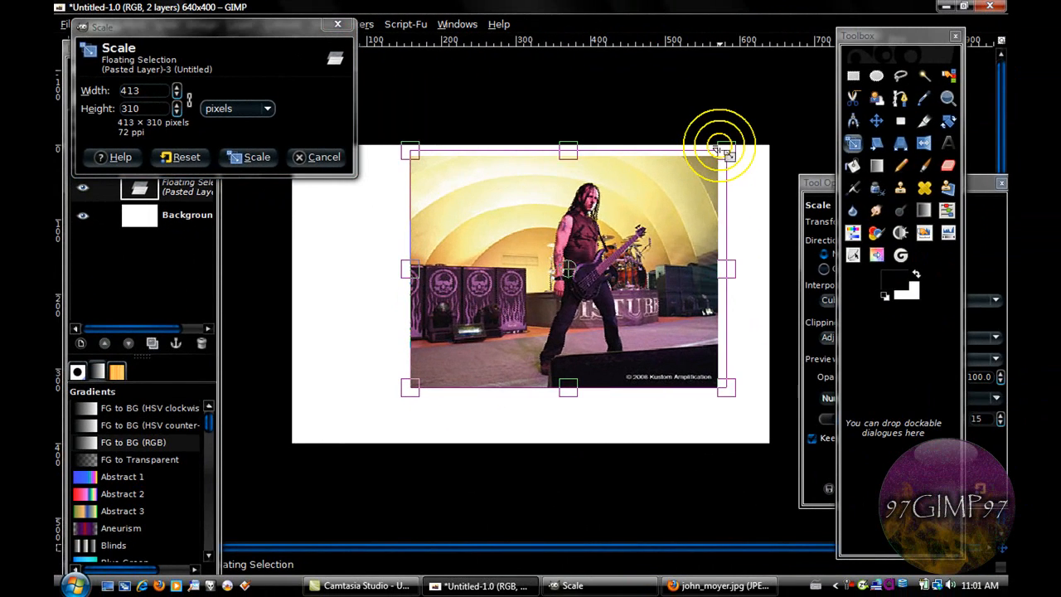
Scale the pasted photo up to 456 × 342 px and centre it on the canvas
{"action": "left_click_drag", "start_coordinate": [723, 149], "coordinate": [745, 133]}
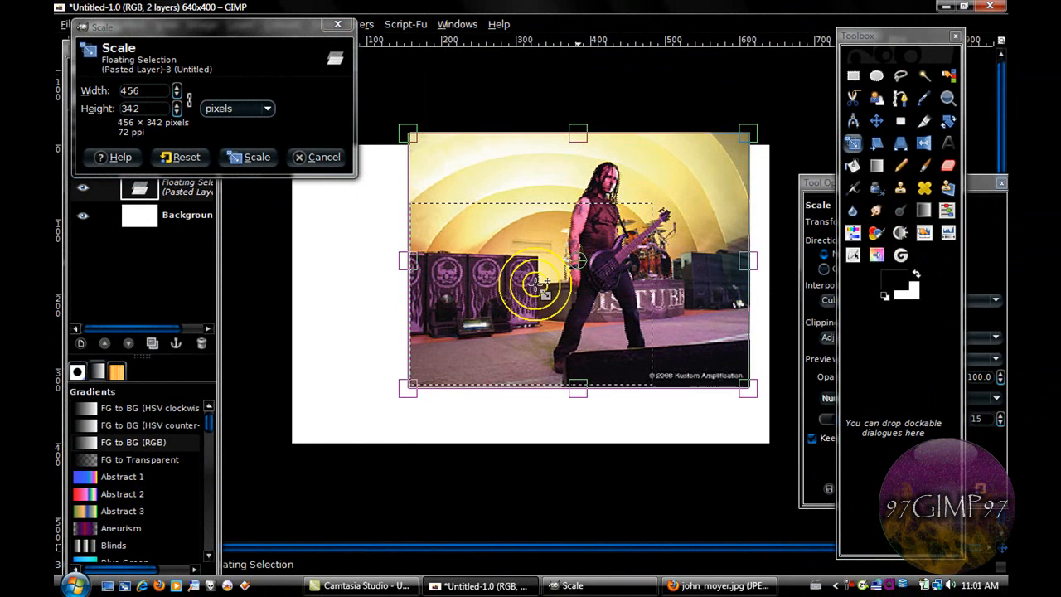
{"action": "left_click", "coordinate": [250, 158]}
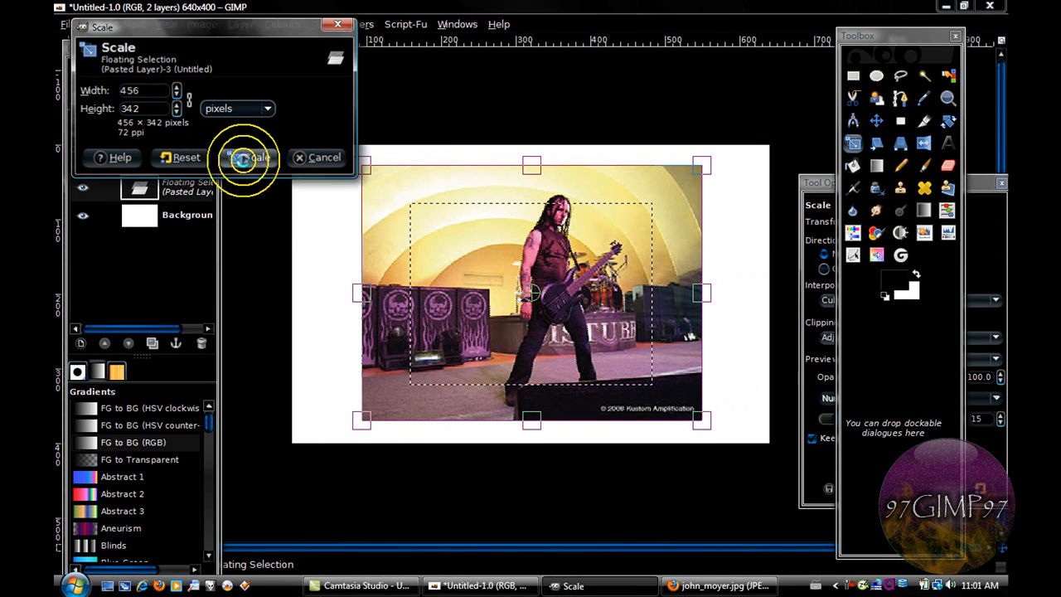
{"action": "left_click", "coordinate": [253, 157]}
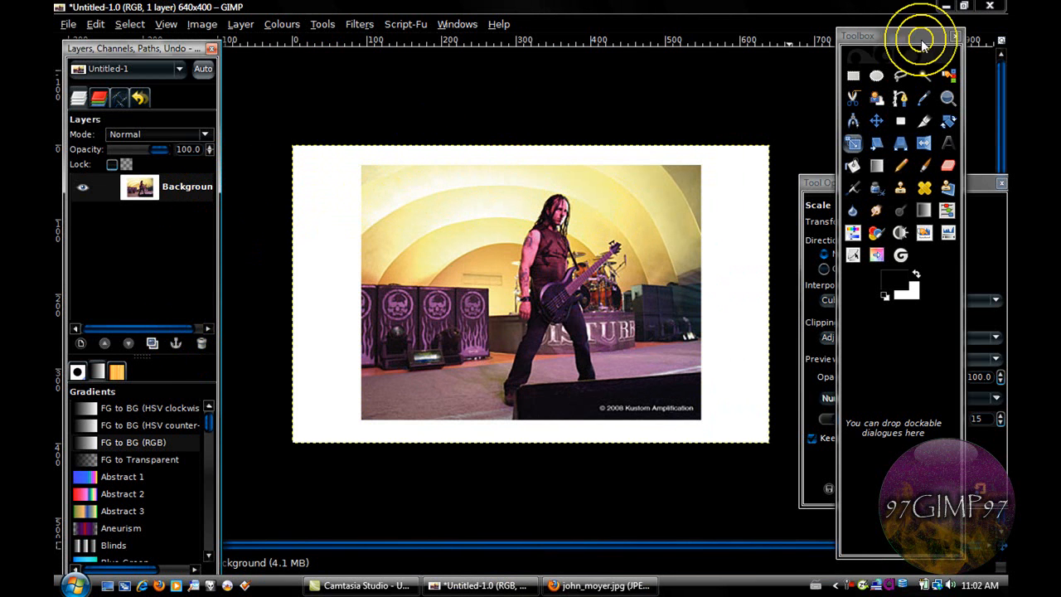
Fuzzy-select the white border around the guitarist photo, then switch to the Paths tool
{"action": "left_click", "coordinate": [924, 77]}
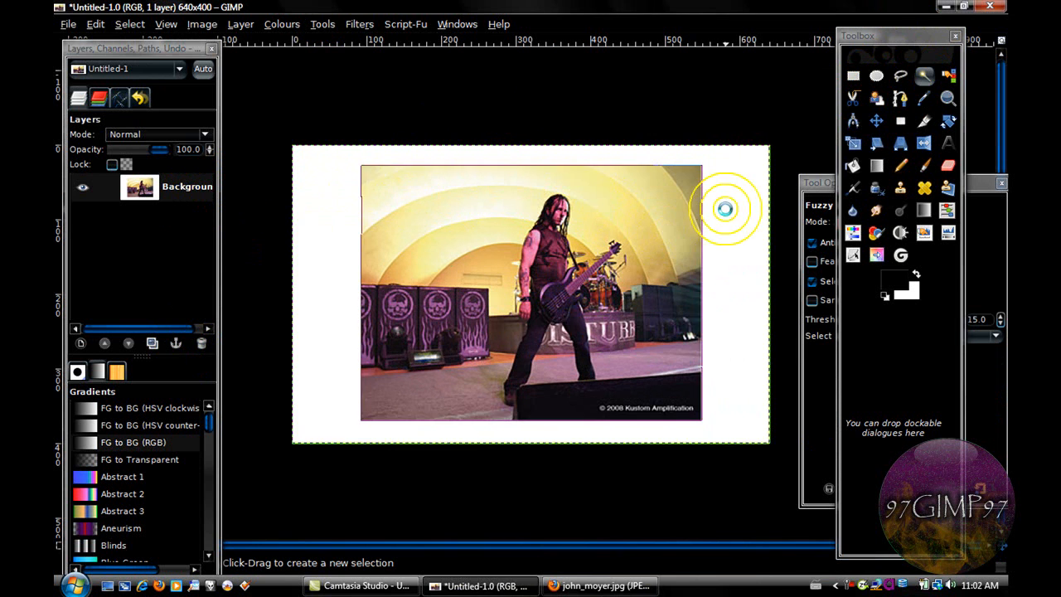
{"action": "left_click", "coordinate": [723, 209]}
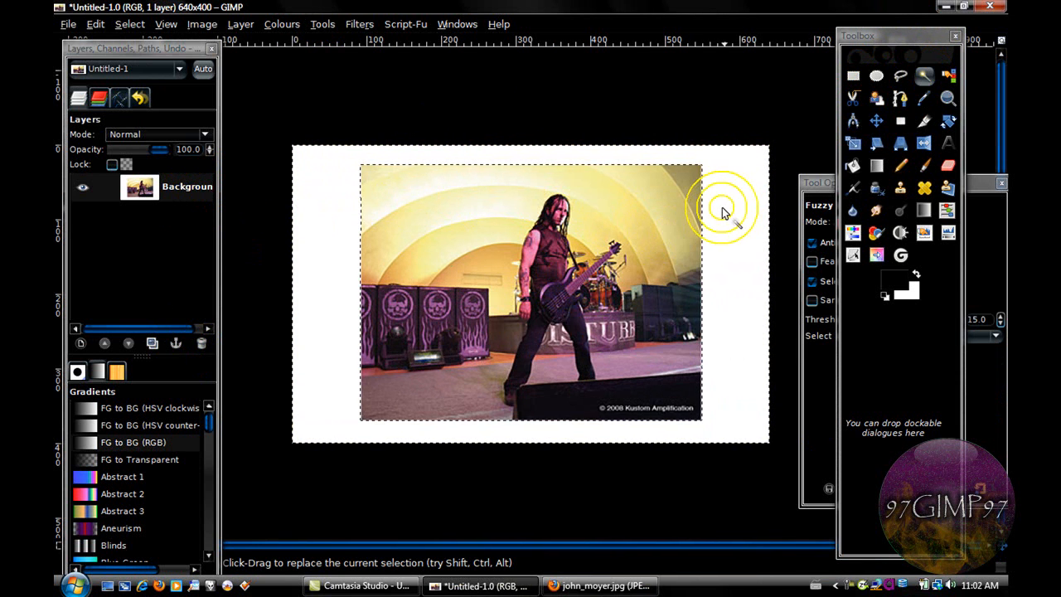
{"action": "left_click", "coordinate": [139, 186]}
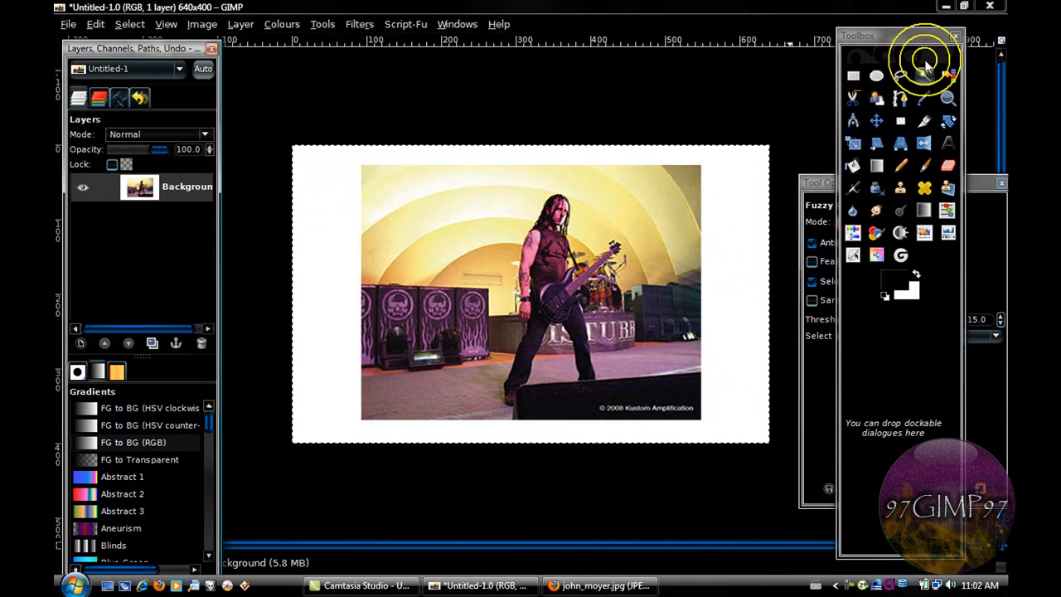
{"action": "left_click", "coordinate": [900, 98]}
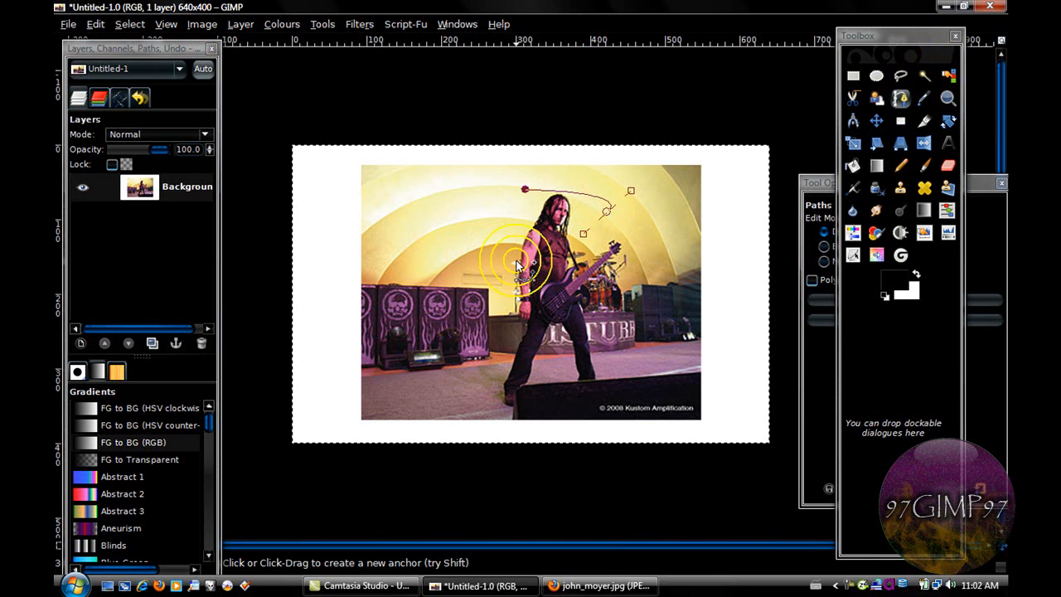
Place anchor points for the spiral path winding around the guitarist
{"action": "left_click", "coordinate": [501, 340]}
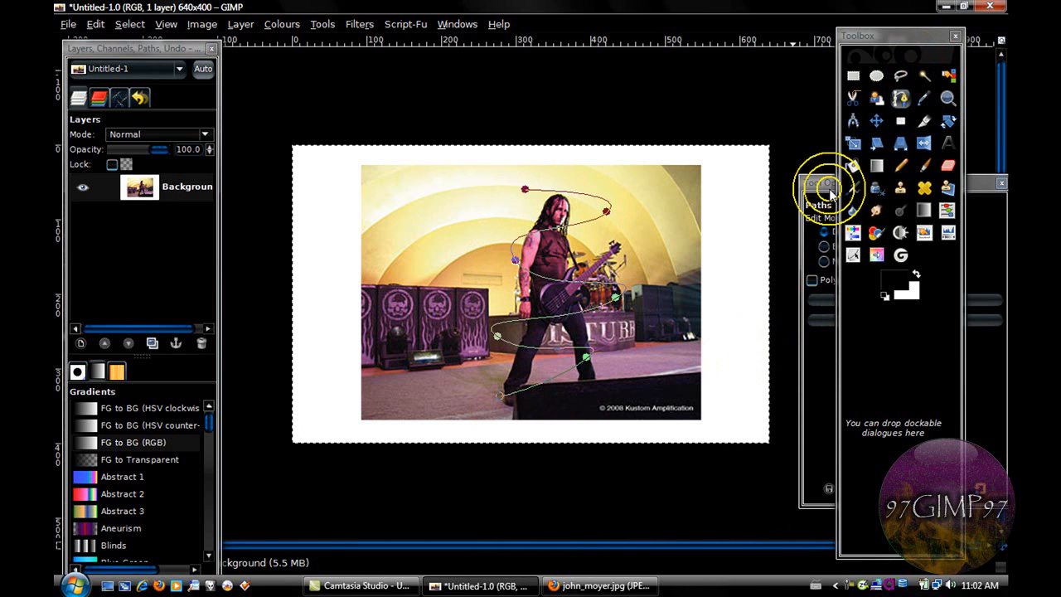
Stroke the spiral path with a solid 5 px line
{"action": "left_click", "coordinate": [903, 319]}
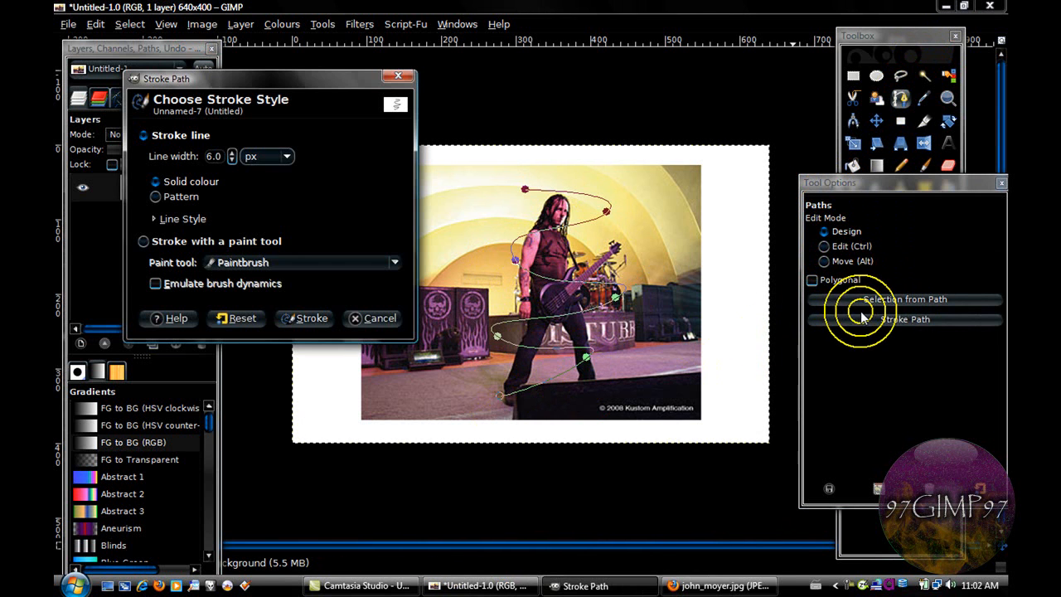
{"action": "mouse_move", "coordinate": [231, 156]}
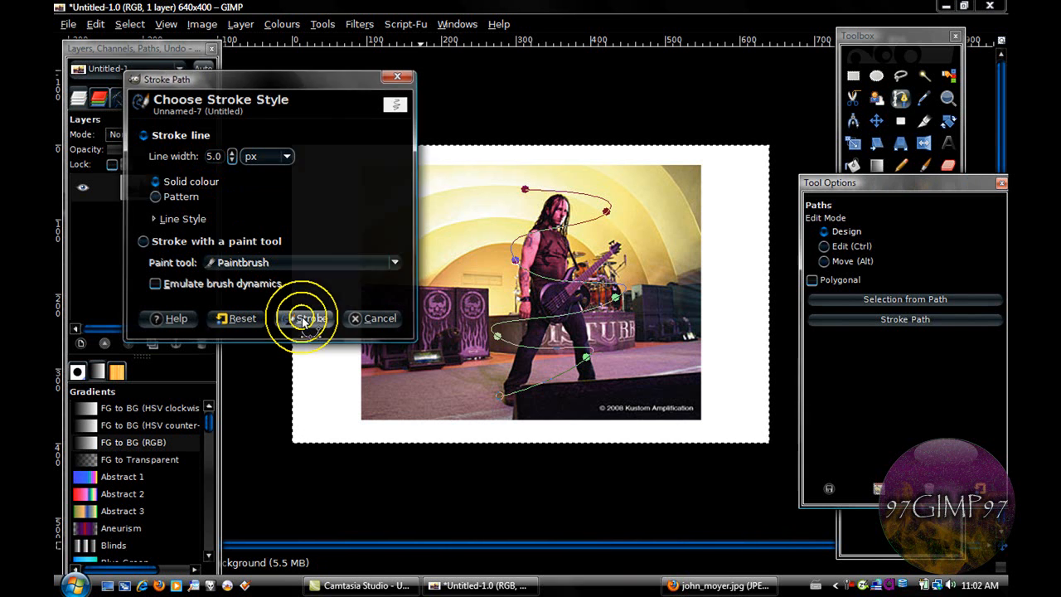
{"action": "left_click", "coordinate": [306, 318]}
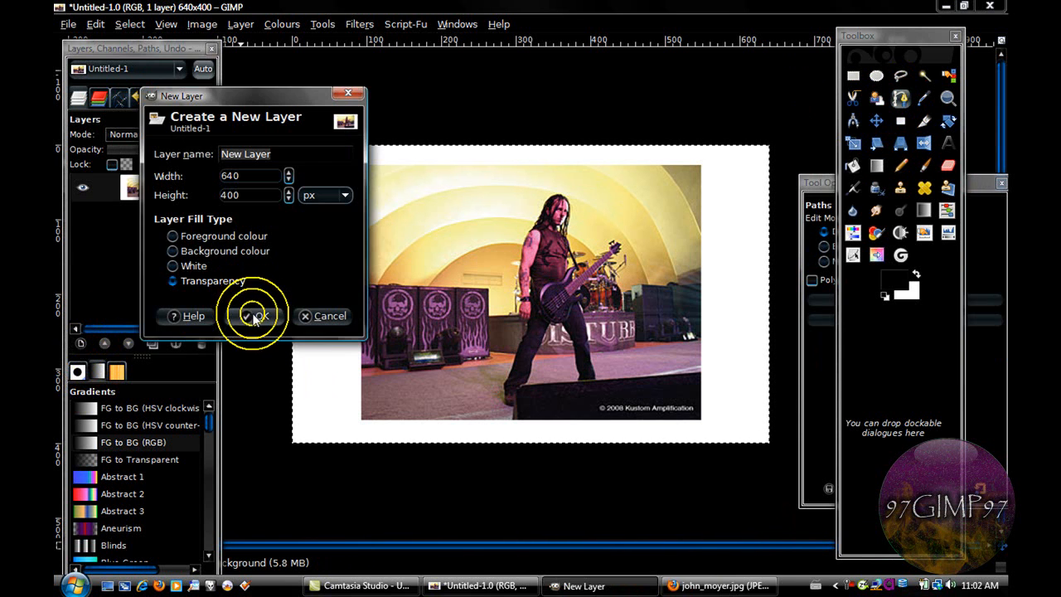
Create a new layer filled with transparency
{"action": "left_click", "coordinate": [257, 315]}
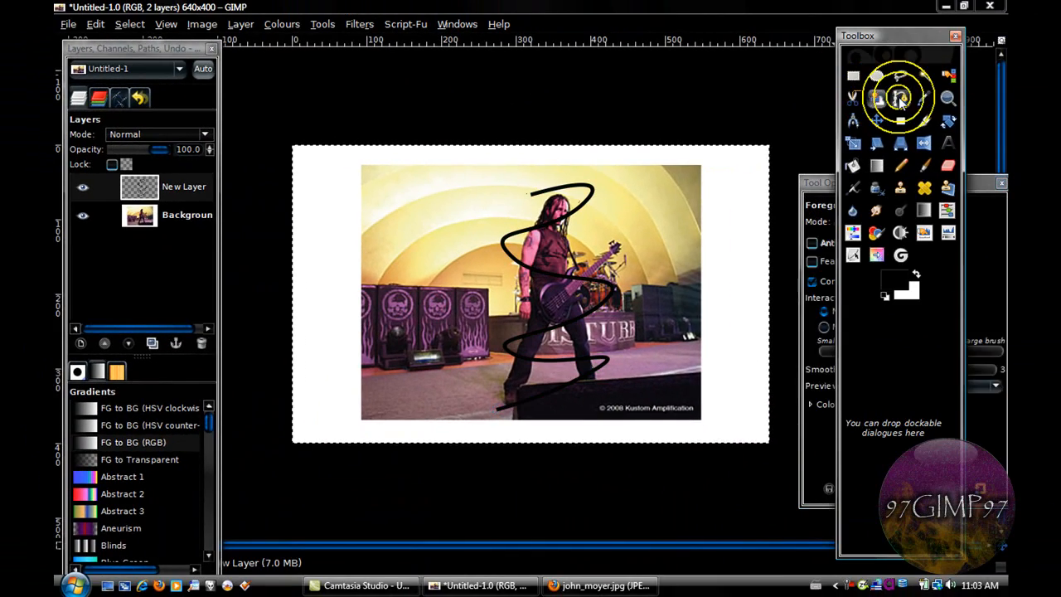
Apply Alpha to Logo > Neon with effect size 30 and a blue glow colour
{"action": "left_click", "coordinate": [900, 98]}
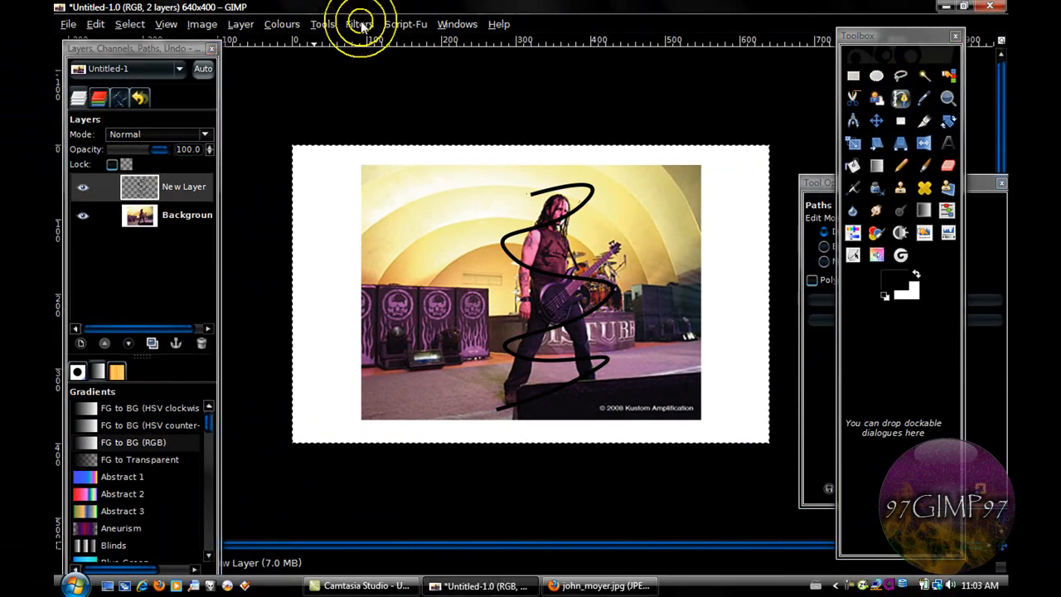
{"action": "left_click", "coordinate": [359, 23]}
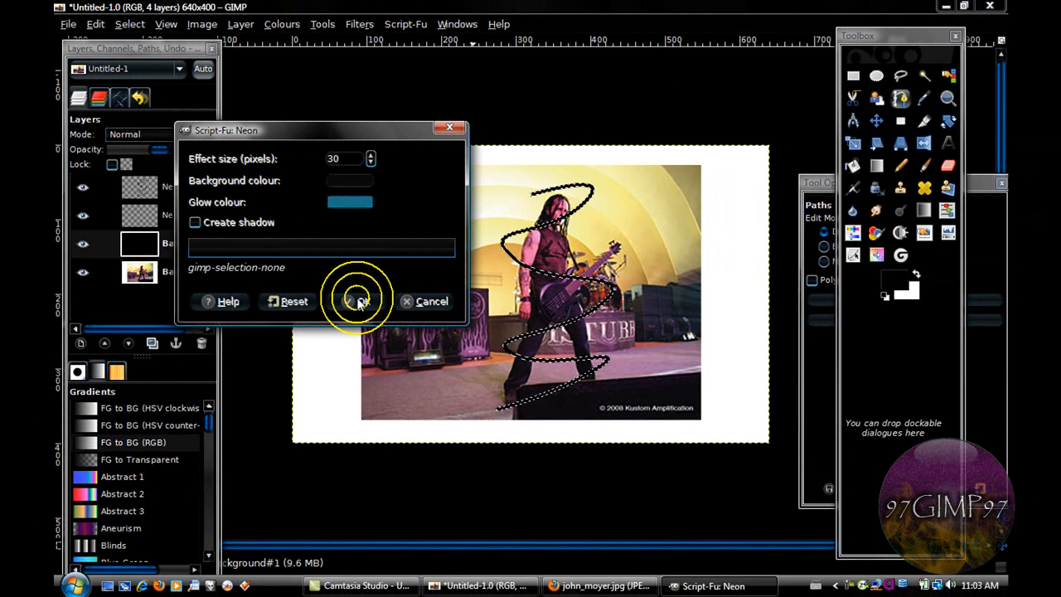
{"action": "left_click", "coordinate": [355, 301]}
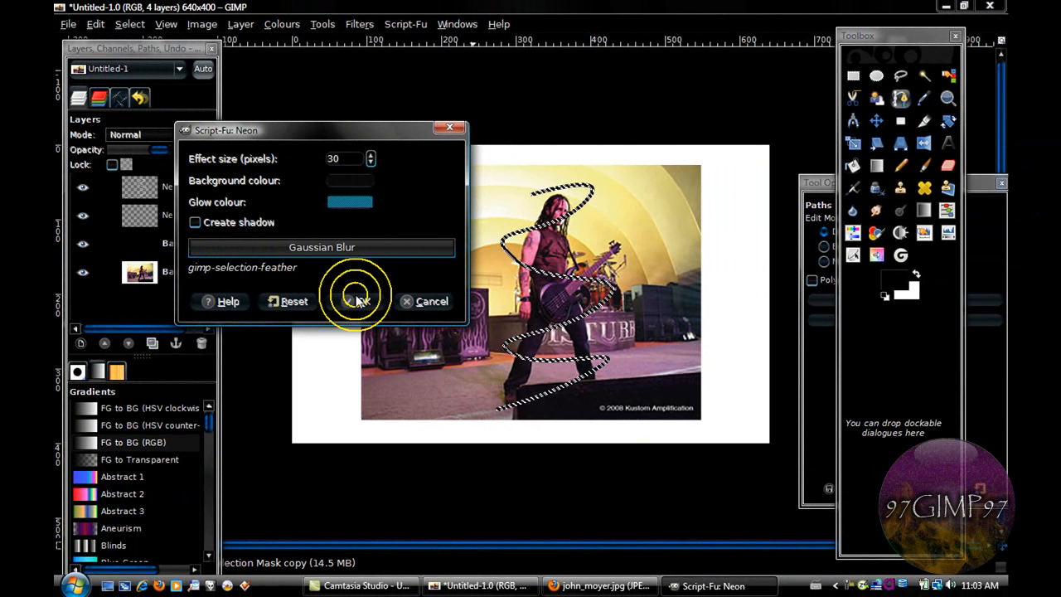
{"action": "left_click", "coordinate": [356, 301]}
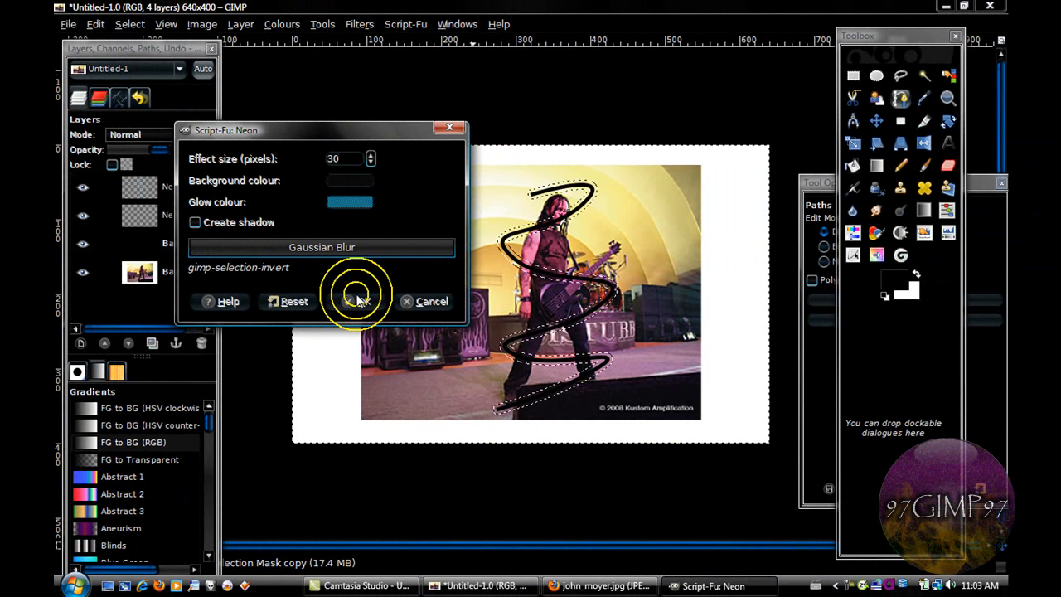
{"action": "left_click", "coordinate": [346, 300]}
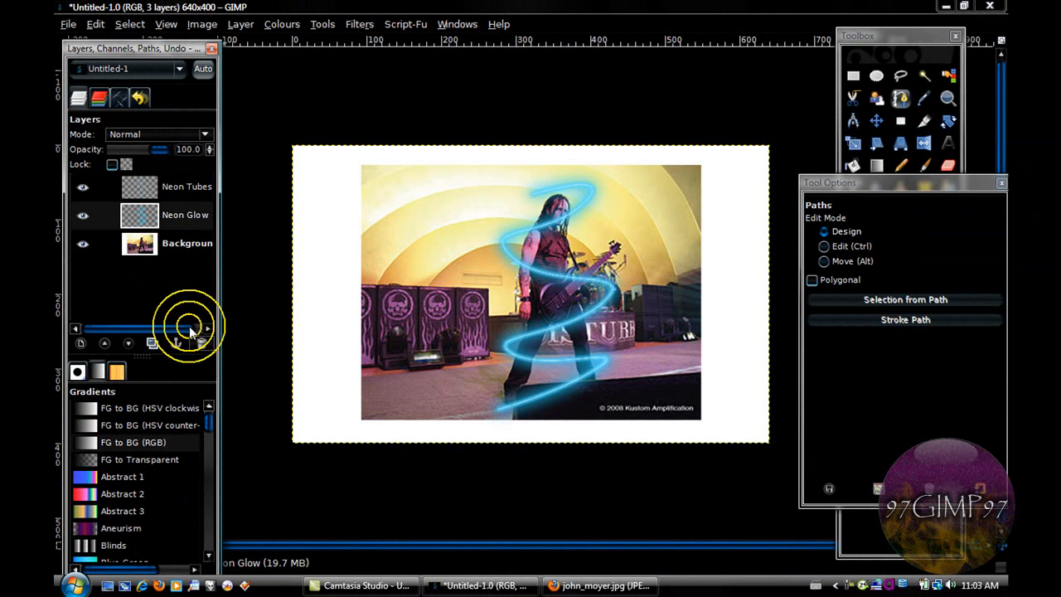
Merge the Neon Glow layer down
{"action": "left_click", "coordinate": [82, 215]}
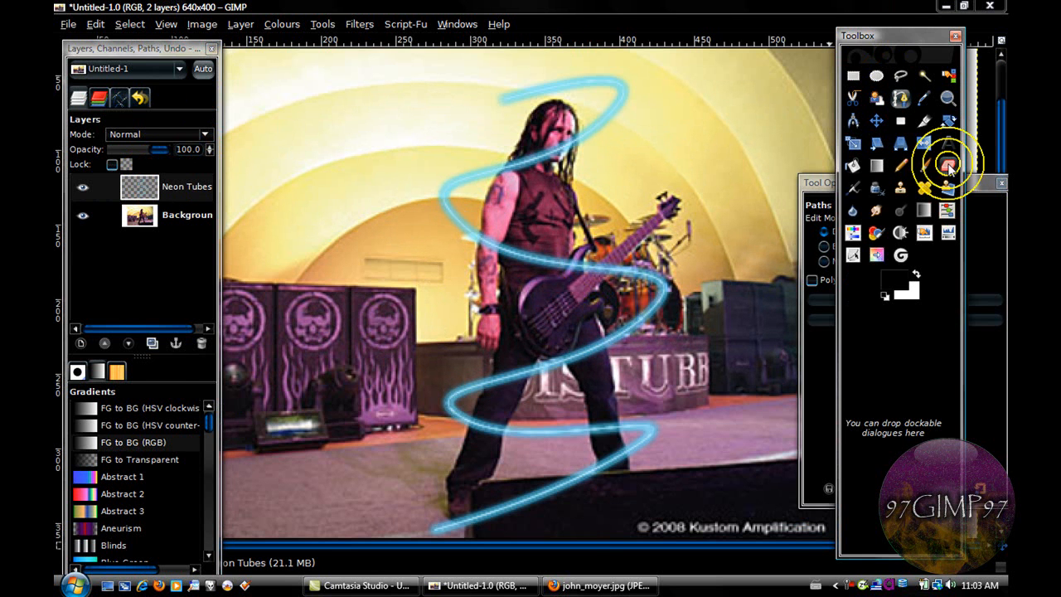
Erase the neon beam where it passes behind his chest, waist and guitar body
{"action": "left_click", "coordinate": [947, 165]}
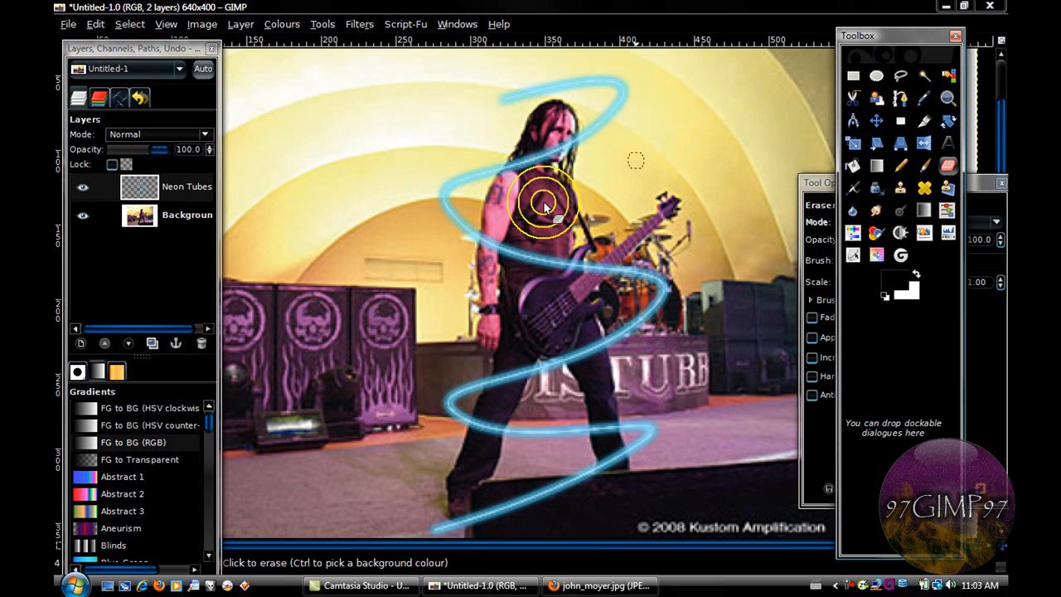
{"action": "left_click_drag", "start_coordinate": [545, 205], "coordinate": [556, 189]}
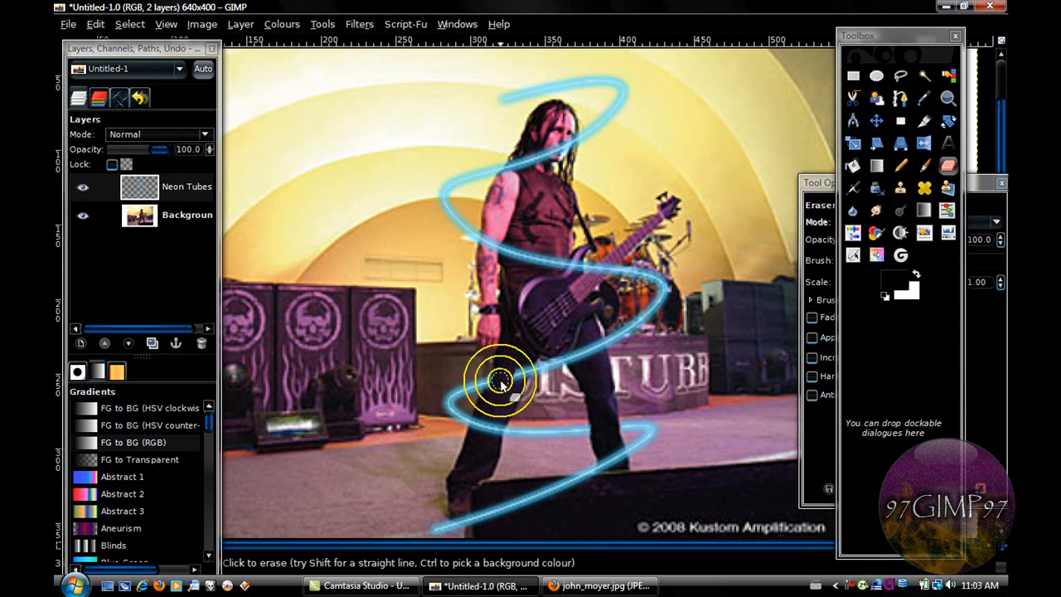
{"action": "left_click_drag", "start_coordinate": [497, 379], "coordinate": [518, 377]}
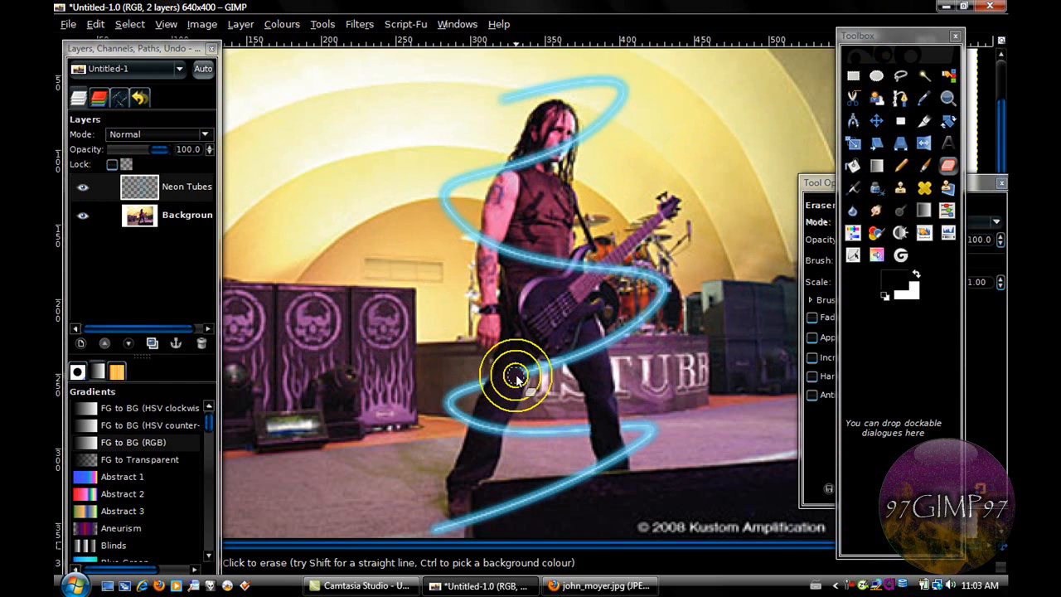
{"action": "left_click_drag", "start_coordinate": [513, 377], "coordinate": [572, 319]}
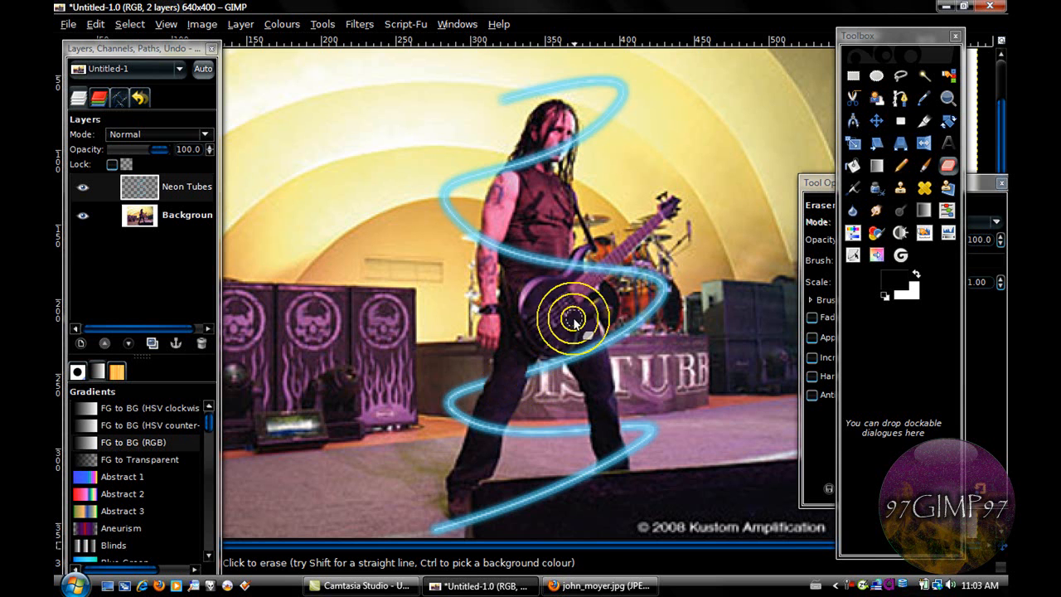
{"action": "left_click_drag", "start_coordinate": [572, 319], "coordinate": [601, 269]}
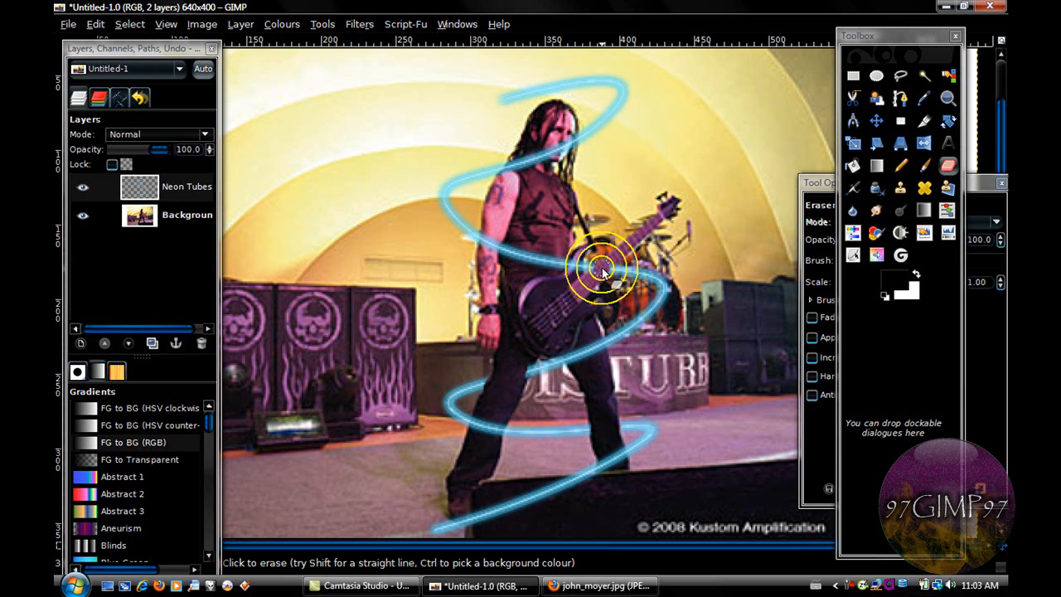
{"action": "mouse_move", "coordinate": [504, 269]}
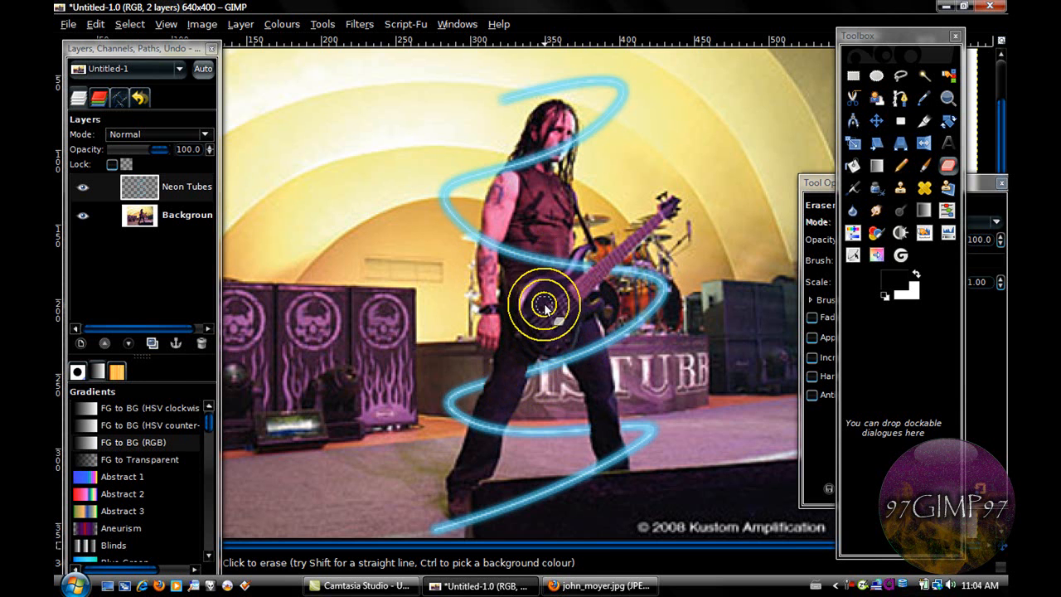
Erase the beam behind the guitar, raised arm, shoulder, hair and head
{"action": "left_click_drag", "start_coordinate": [547, 302], "coordinate": [489, 261]}
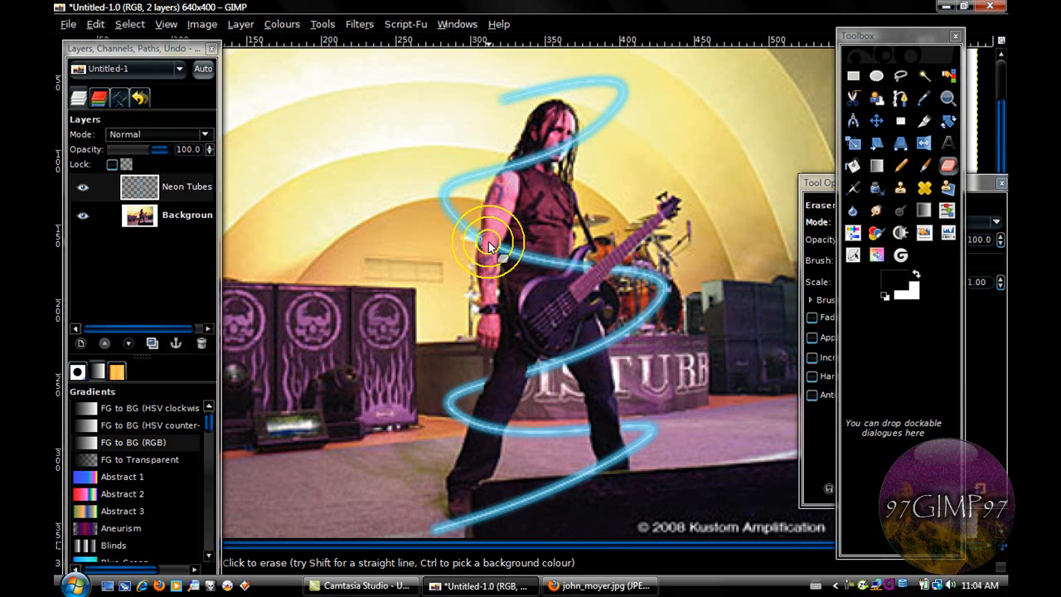
{"action": "left_click_drag", "start_coordinate": [489, 245], "coordinate": [538, 190]}
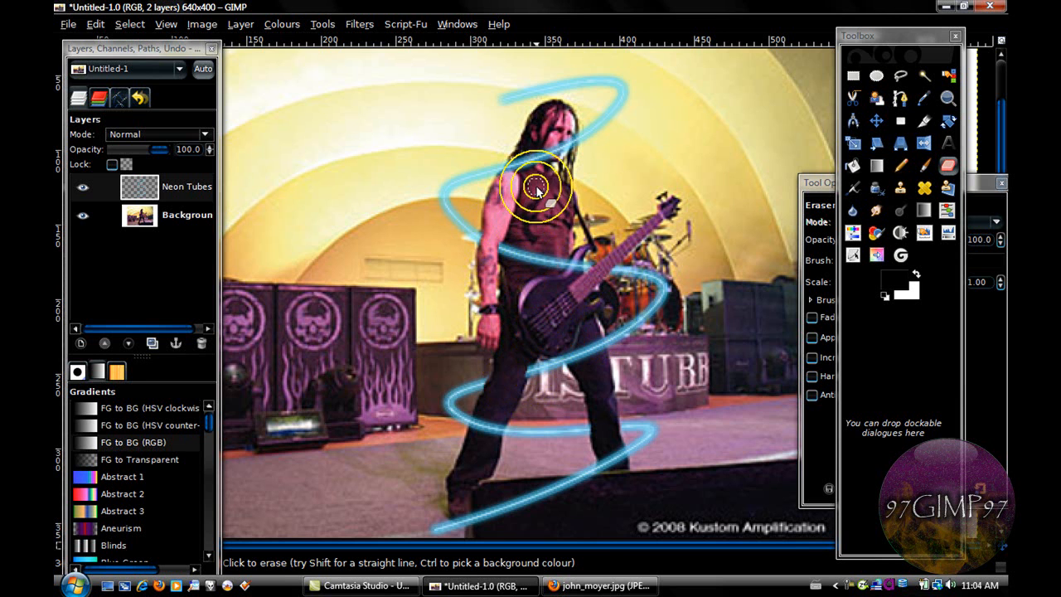
{"action": "left_click_drag", "start_coordinate": [537, 187], "coordinate": [572, 116]}
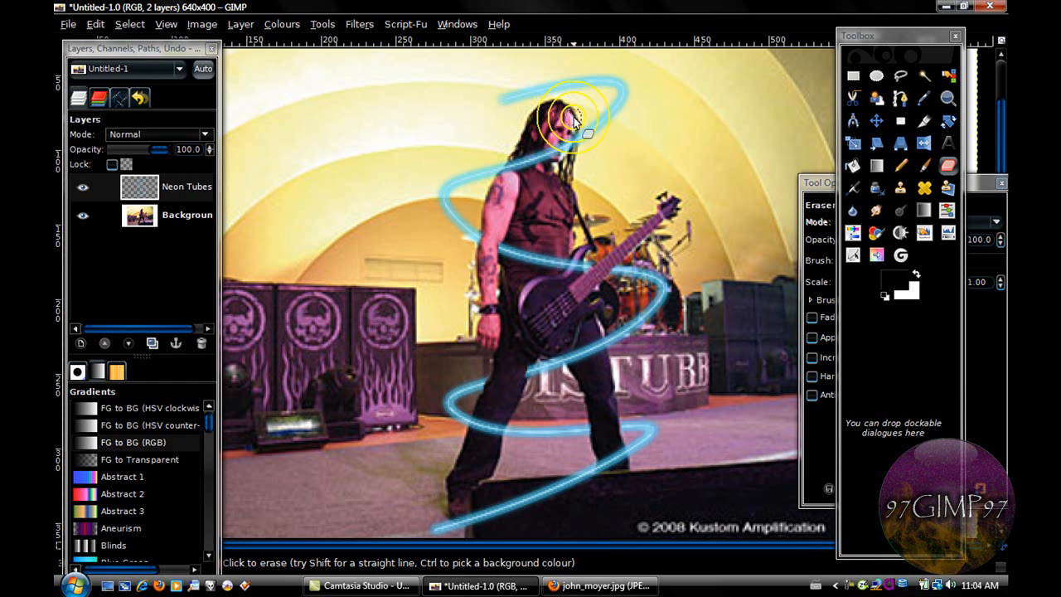
{"action": "left_click_drag", "start_coordinate": [572, 125], "coordinate": [559, 137]}
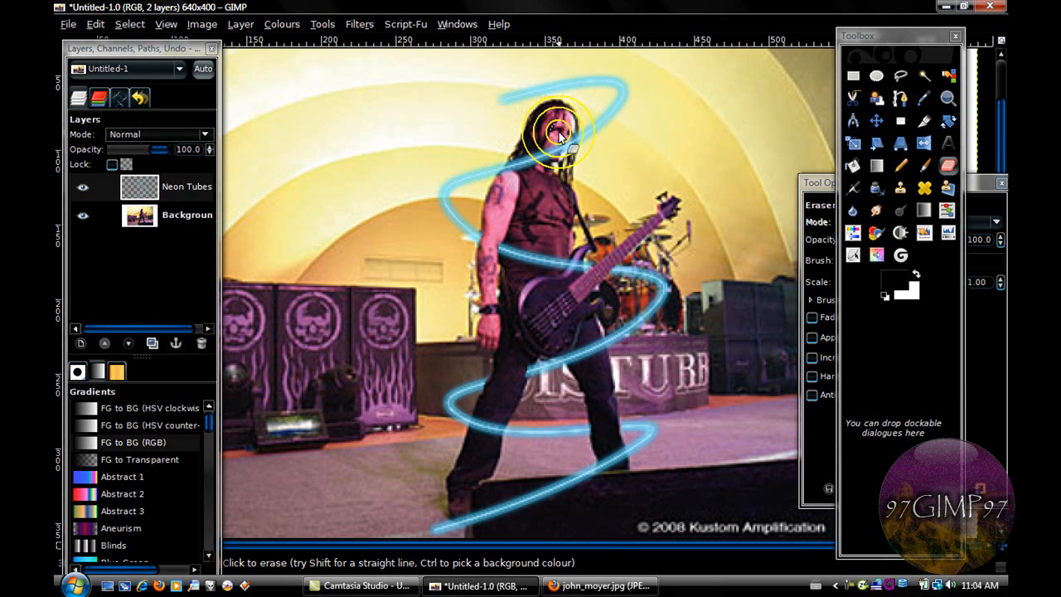
{"action": "left_click", "coordinate": [547, 142]}
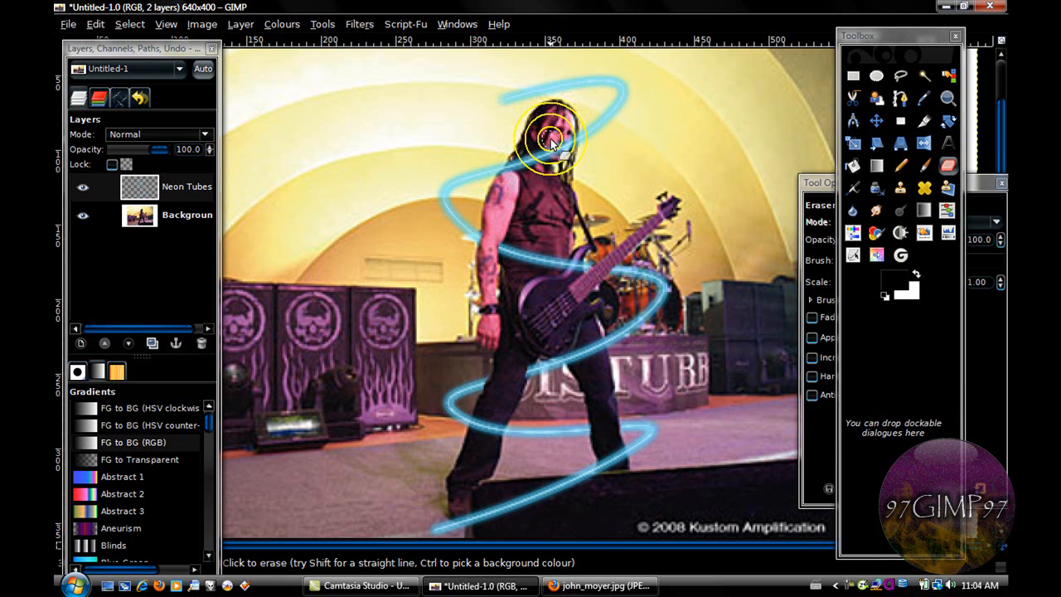